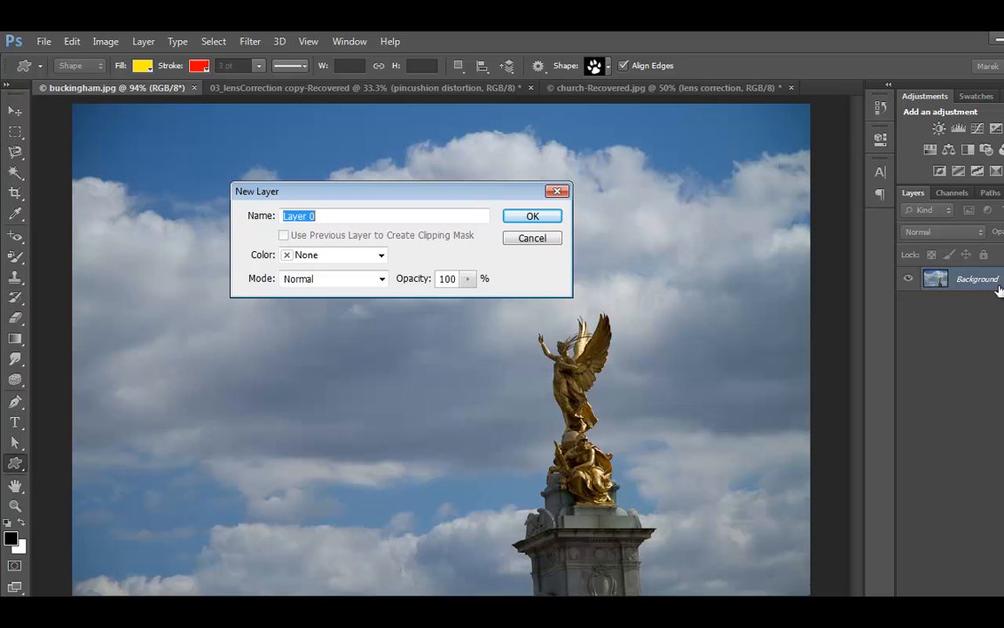
# - Dismiss the New Layer prompt and convert the Background photo into Layer 0
pyautogui.click(532, 237)
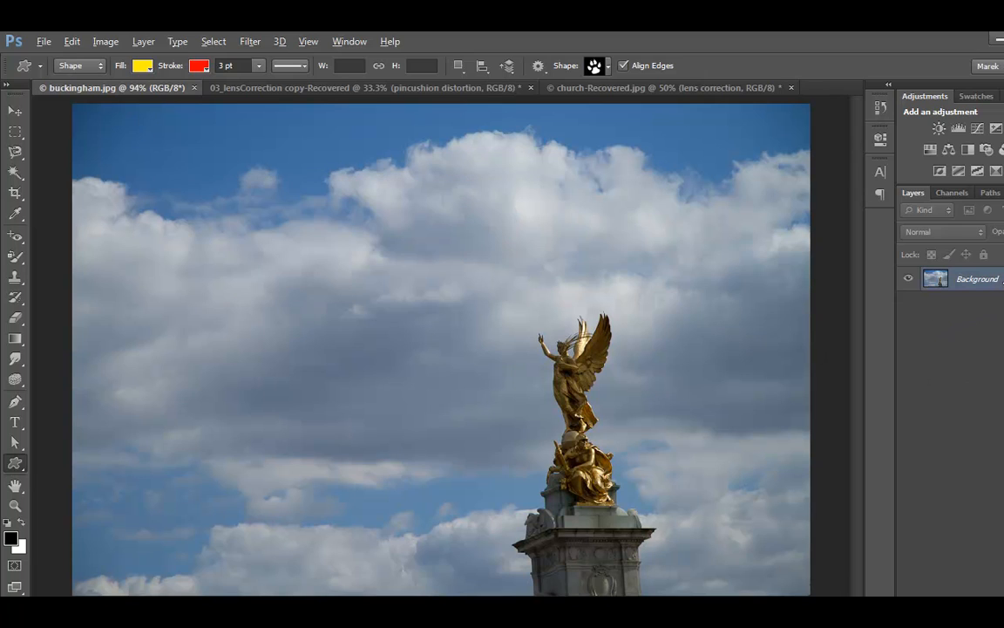
pyautogui.doubleClick(976, 278)
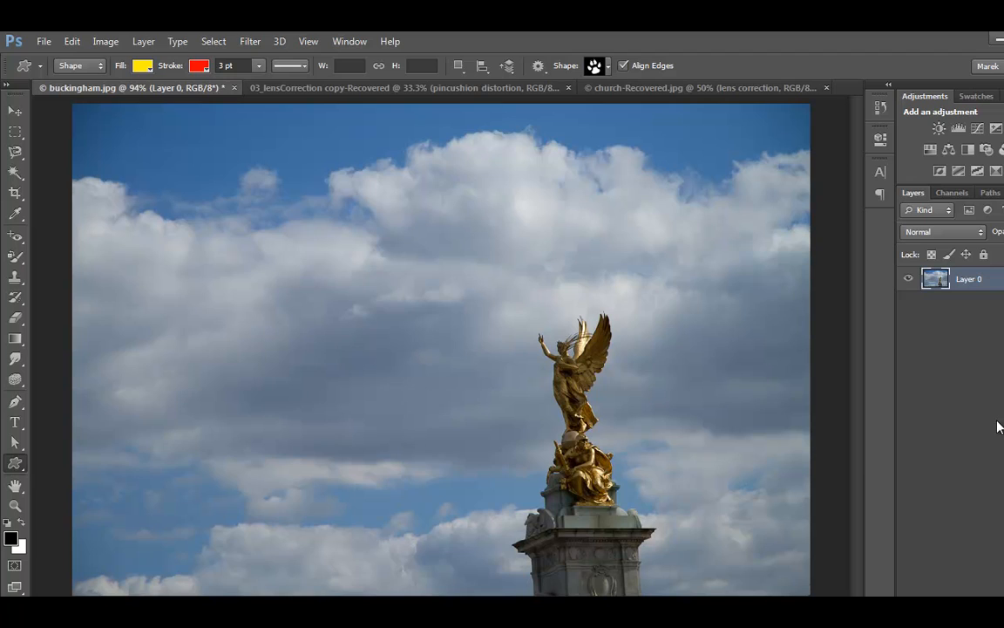
pyautogui.moveTo(168, 355)
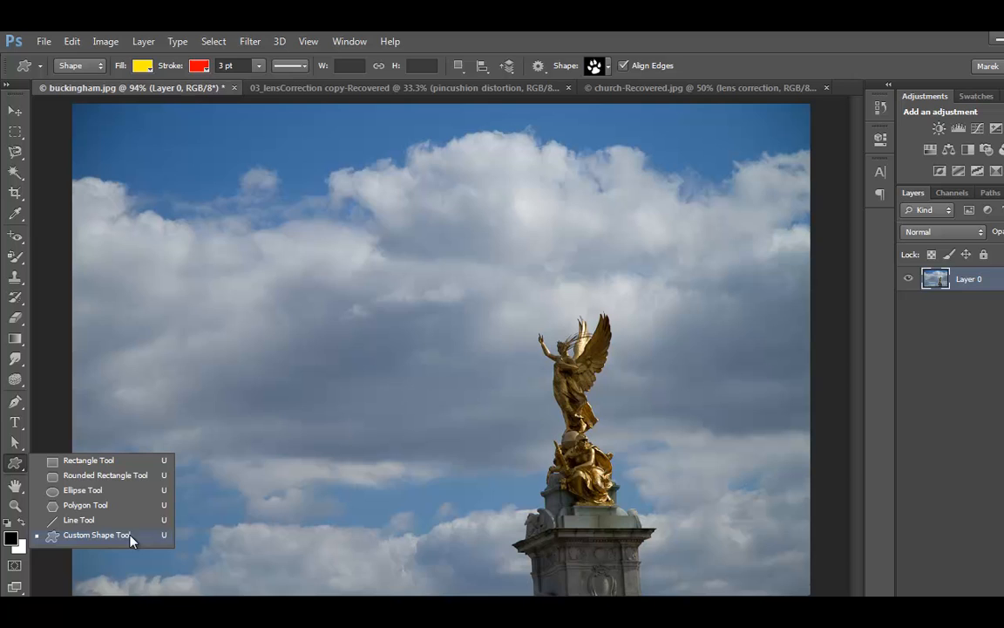
# - Load the All shape set into the Custom Shape picker, replacing the current shapes
pyautogui.click(95, 534)
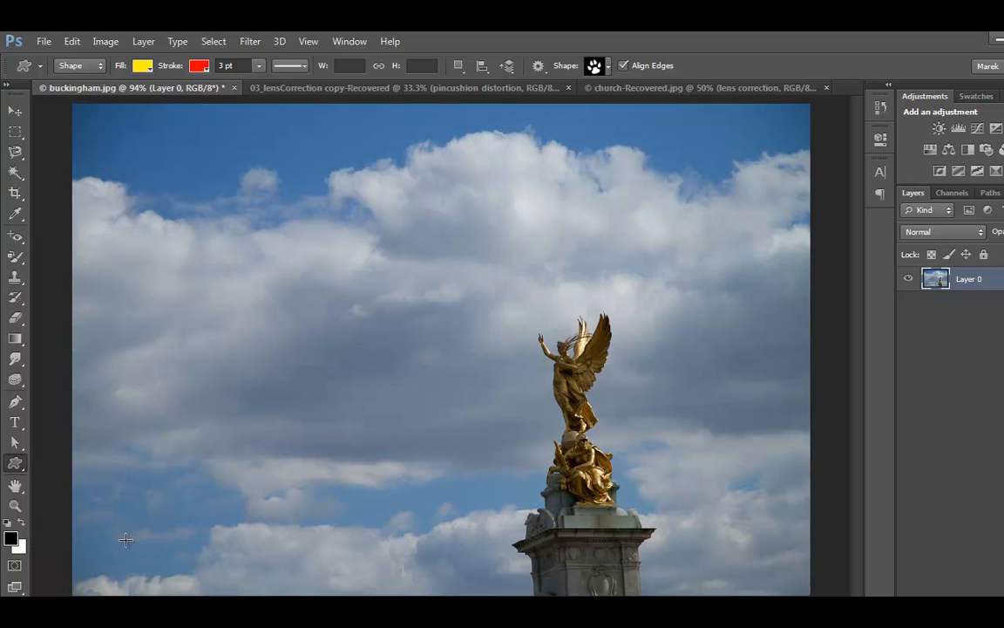
pyautogui.click(593, 66)
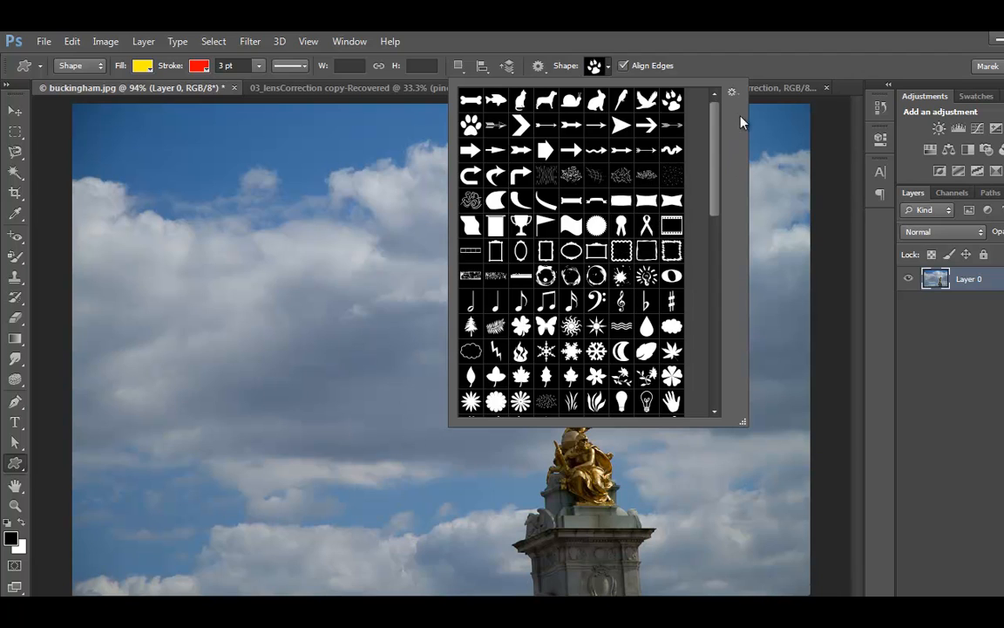
pyautogui.click(733, 94)
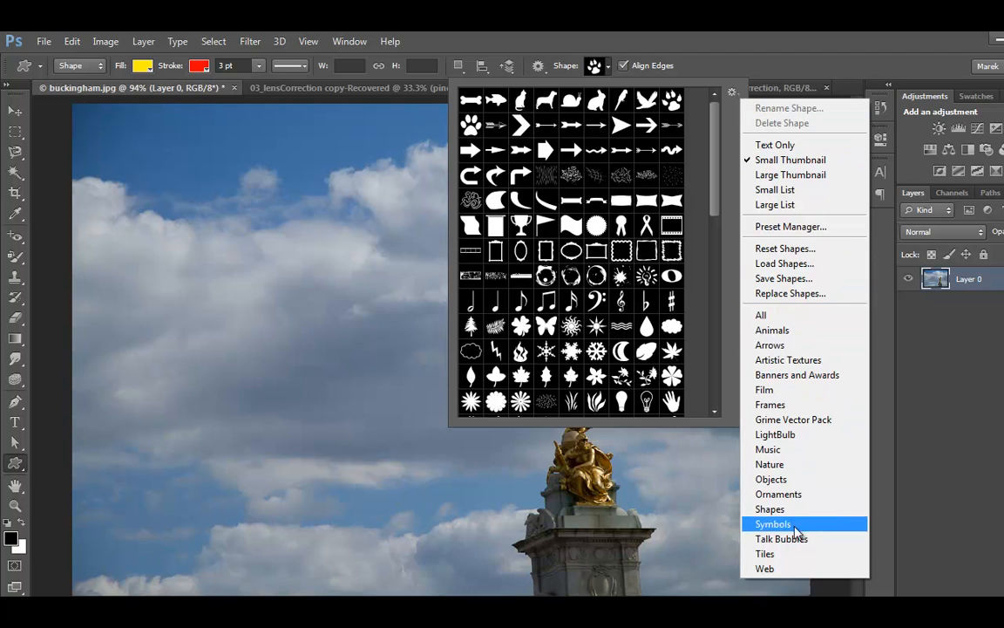
pyautogui.moveTo(761, 315)
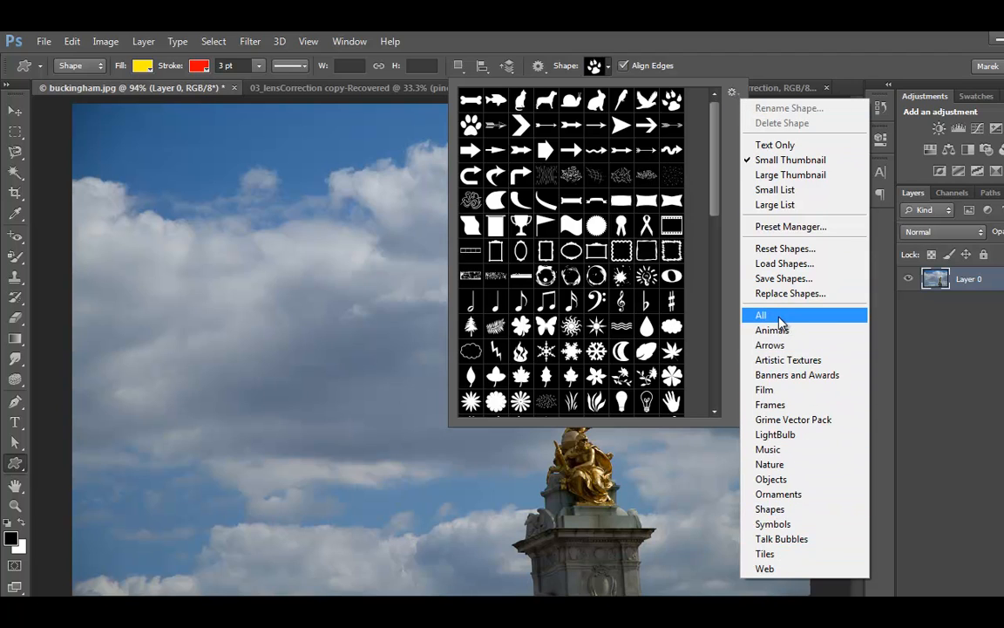
pyautogui.moveTo(771, 329)
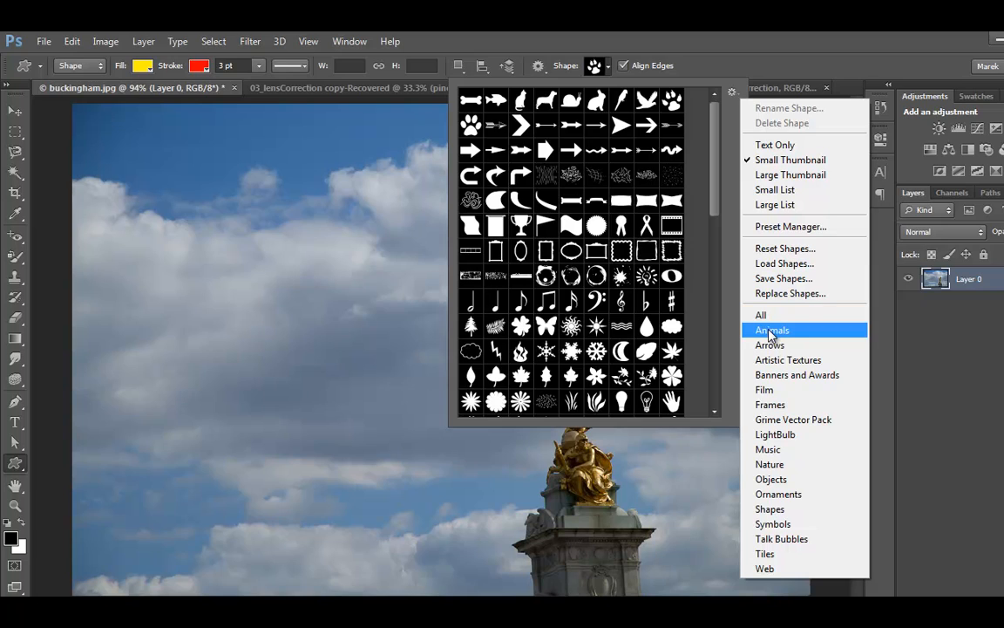
pyautogui.moveTo(771, 334)
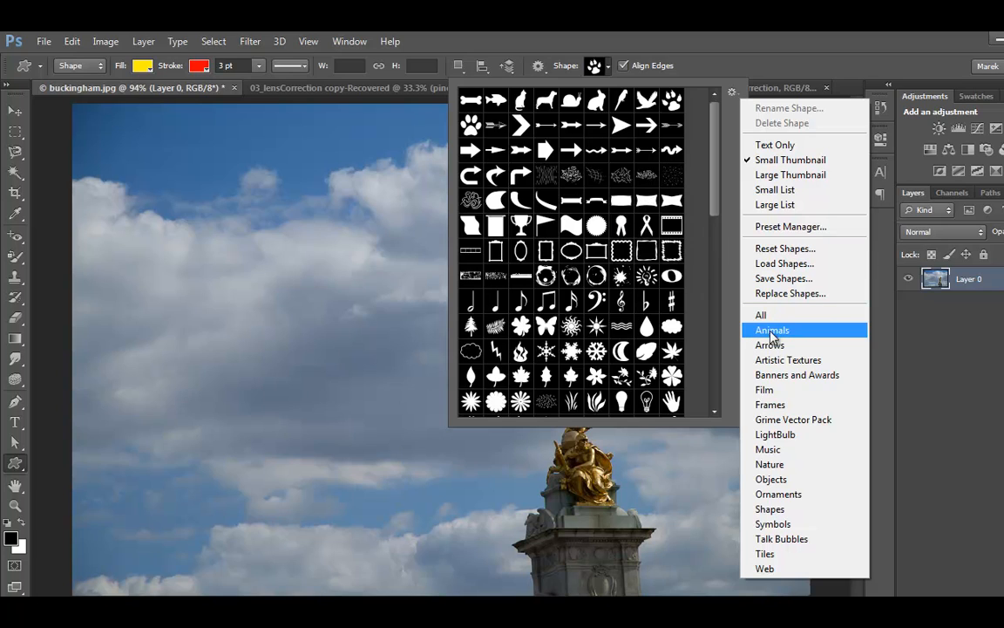
pyautogui.click(760, 314)
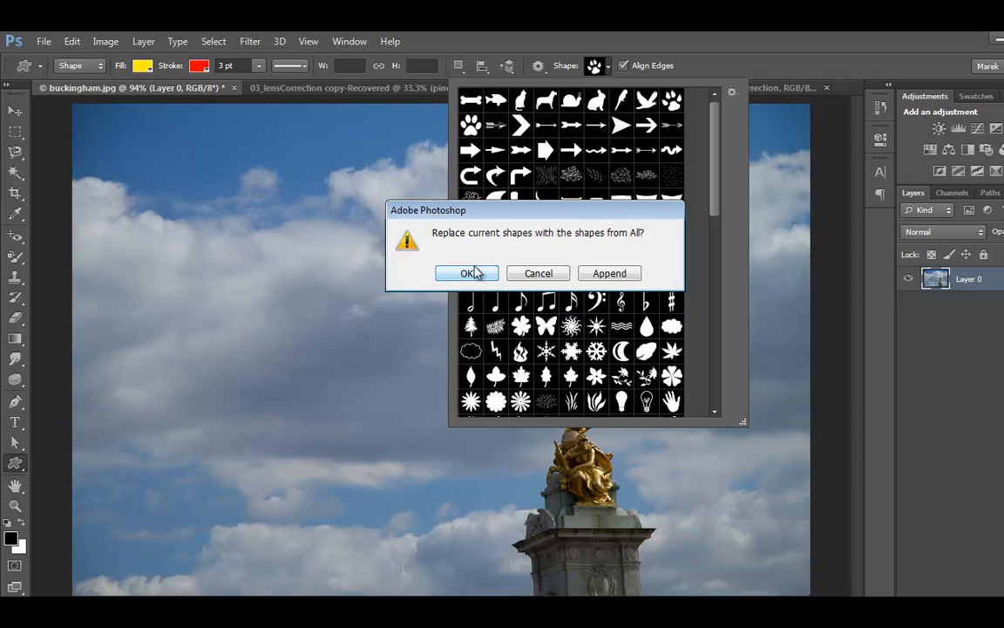
pyautogui.click(467, 273)
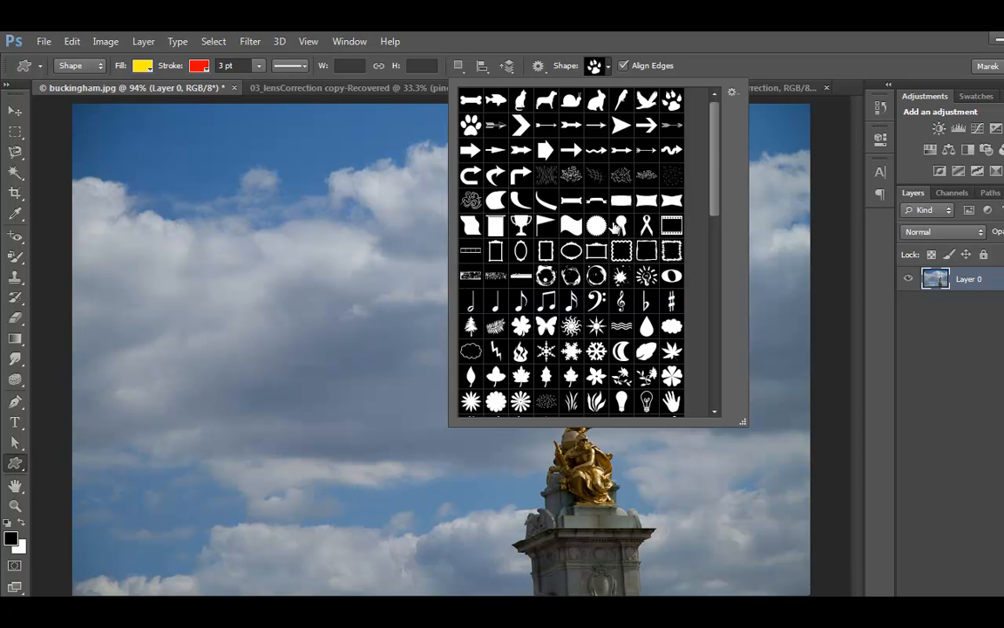
pyautogui.scroll(-3)
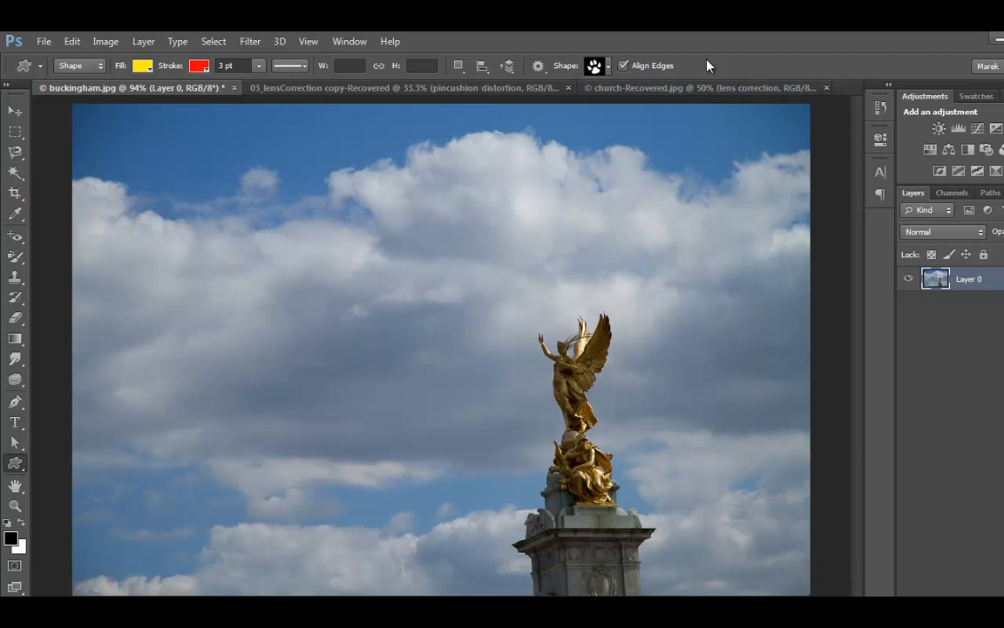
pyautogui.click(142, 65)
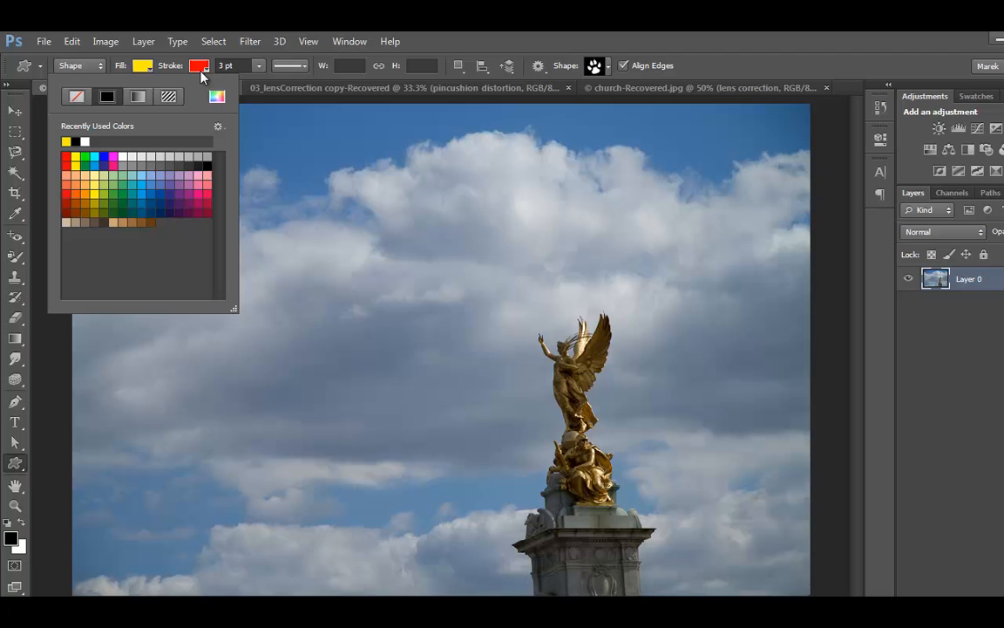
pyautogui.moveTo(216, 87)
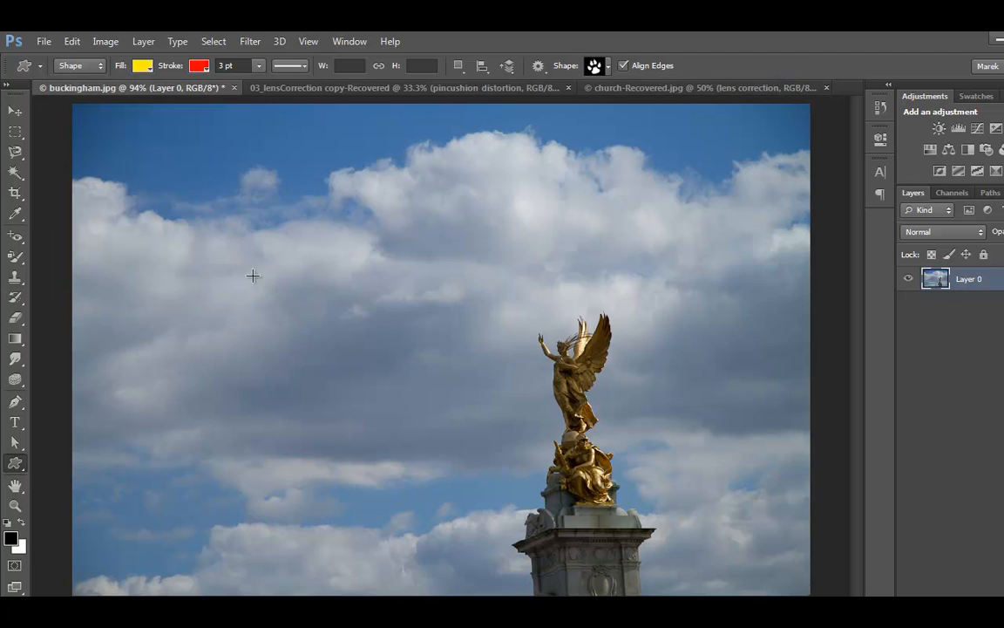
pyautogui.moveTo(116, 160)
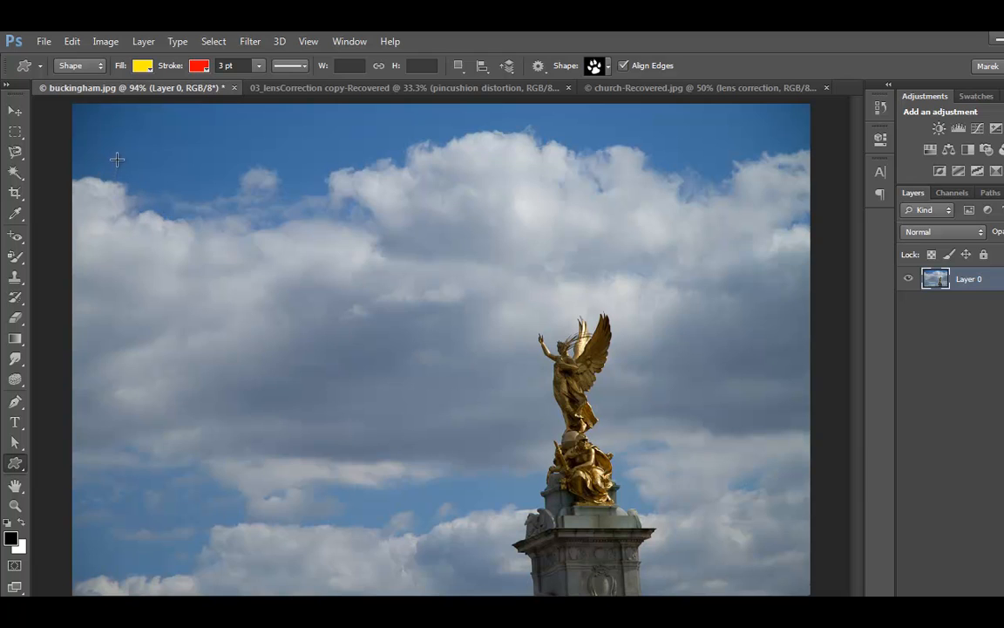
# - Draw paw-print shapes on the sky, including a small one near the top centre
pyautogui.moveTo(117, 160); pyautogui.dragTo(155, 181)
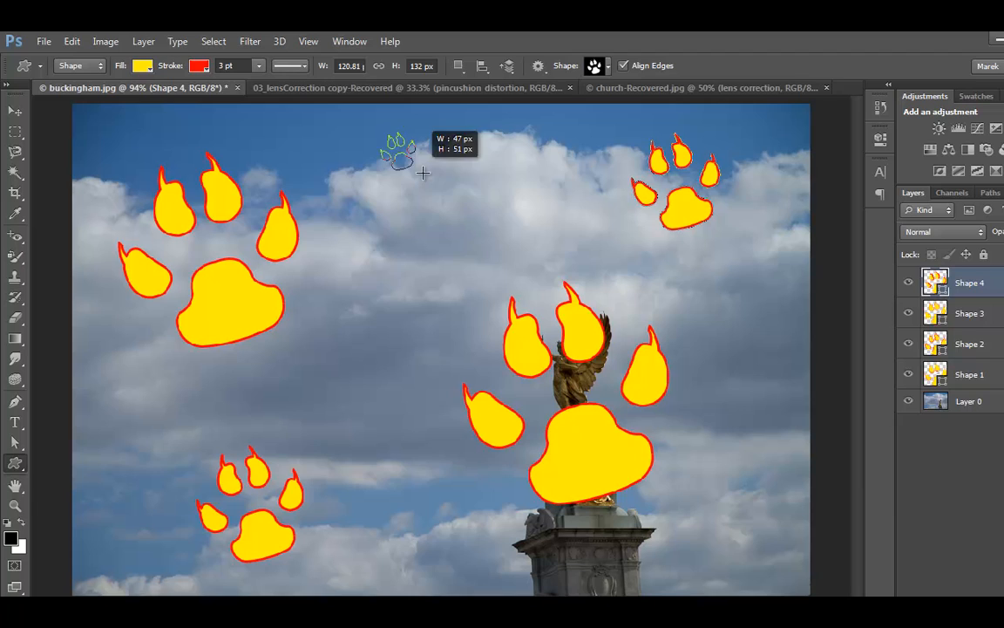
pyautogui.moveTo(423, 172); pyautogui.dragTo(468, 215)
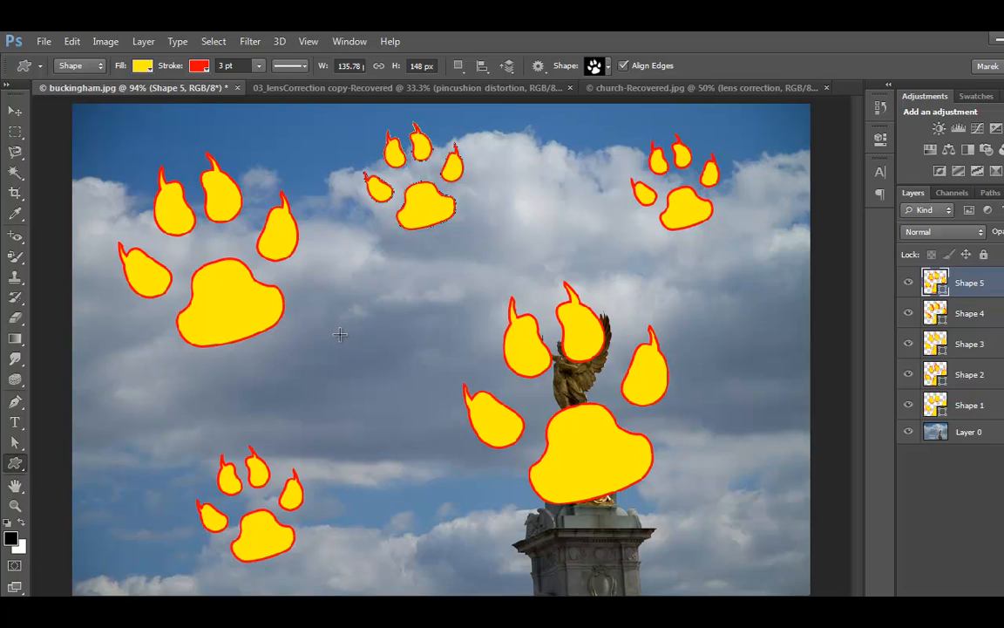
pyautogui.moveTo(992, 307)
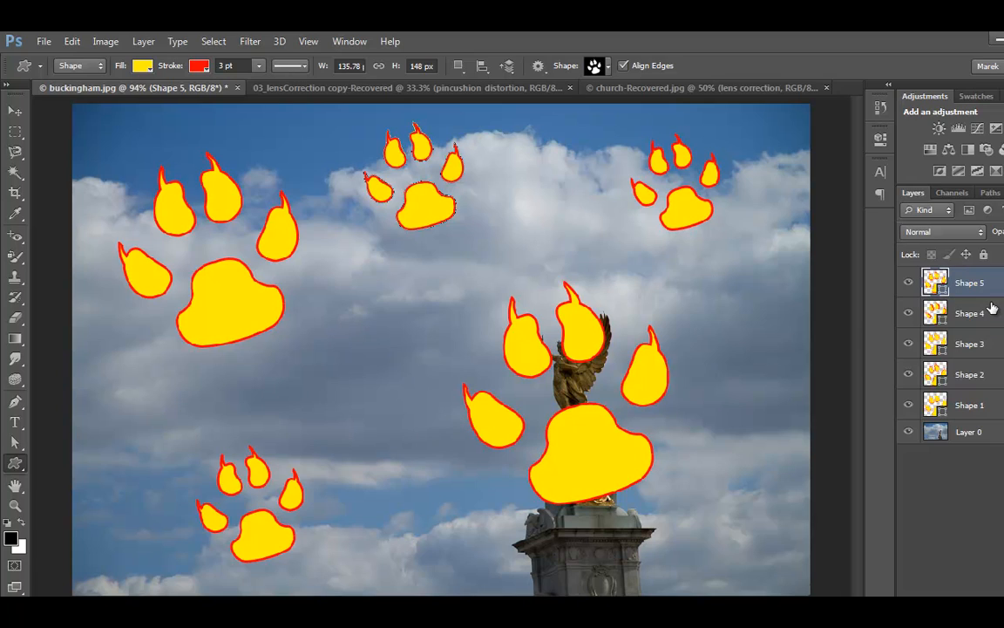
pyautogui.moveTo(721, 382)
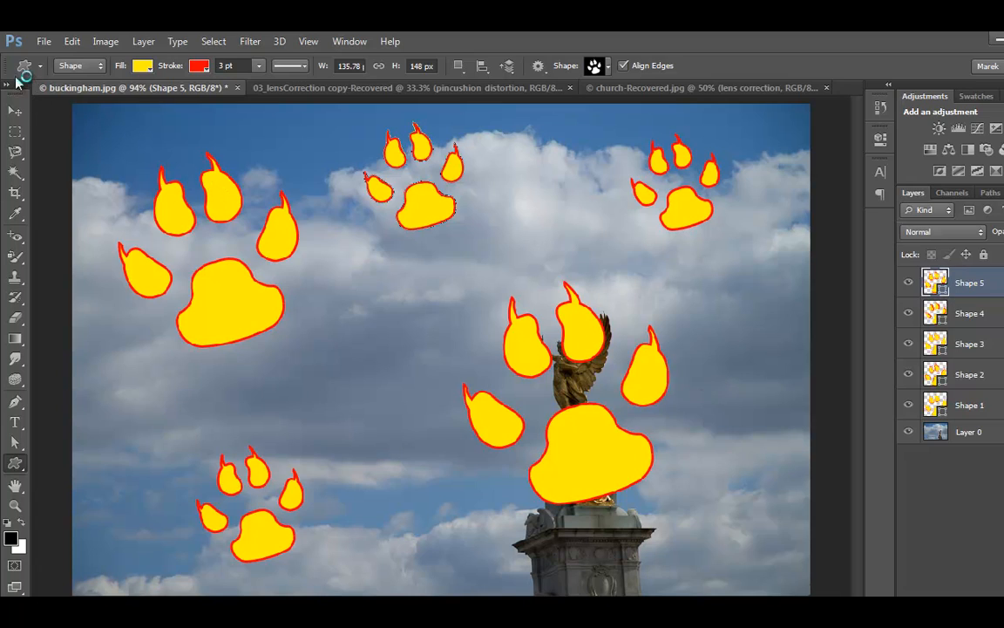
pyautogui.click(79, 66)
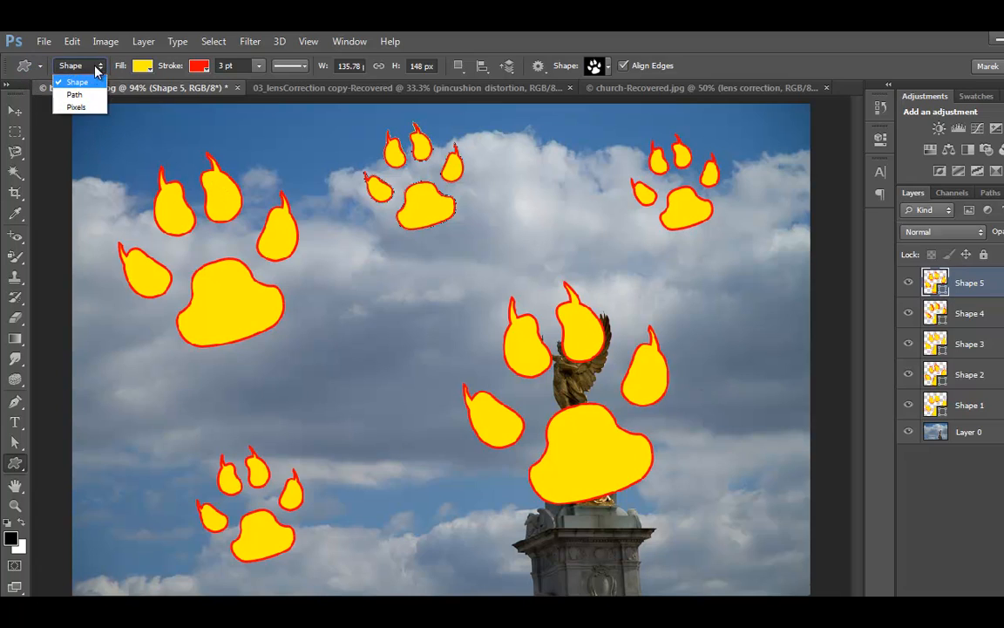
pyautogui.moveTo(77, 94)
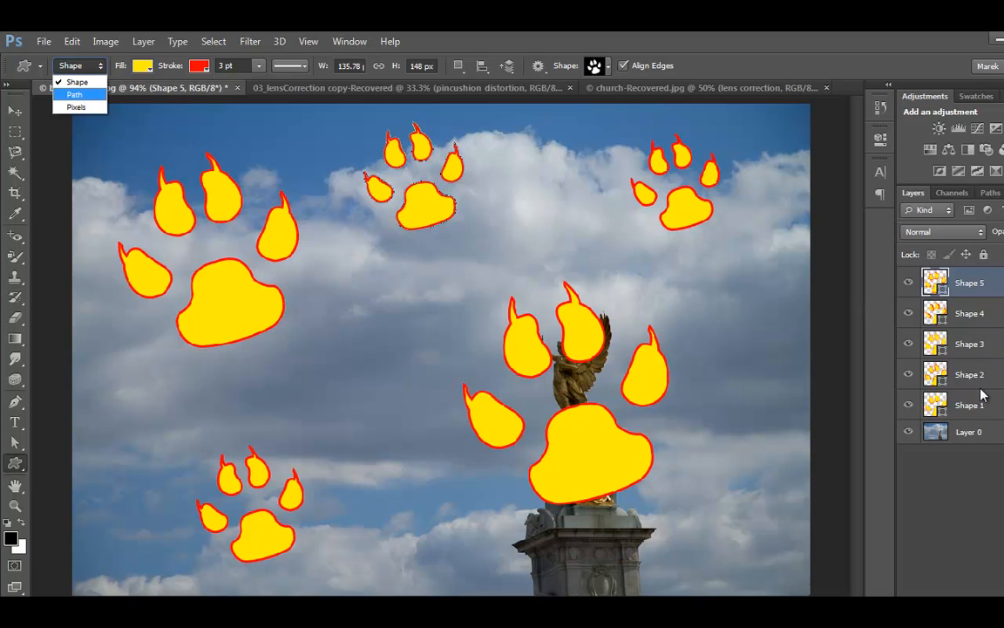
pyautogui.moveTo(985, 298)
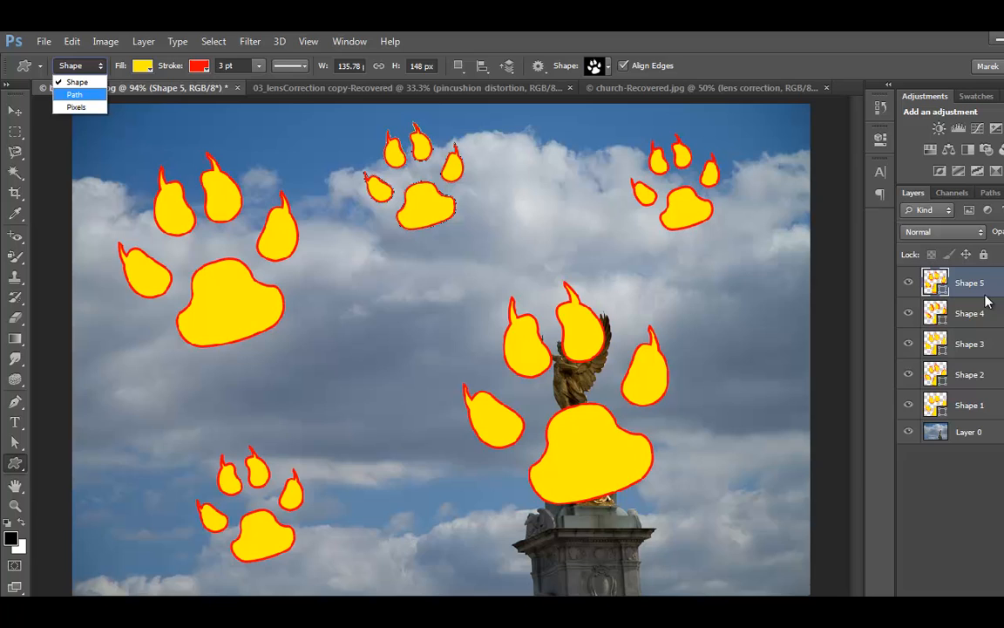
pyautogui.moveTo(240, 155)
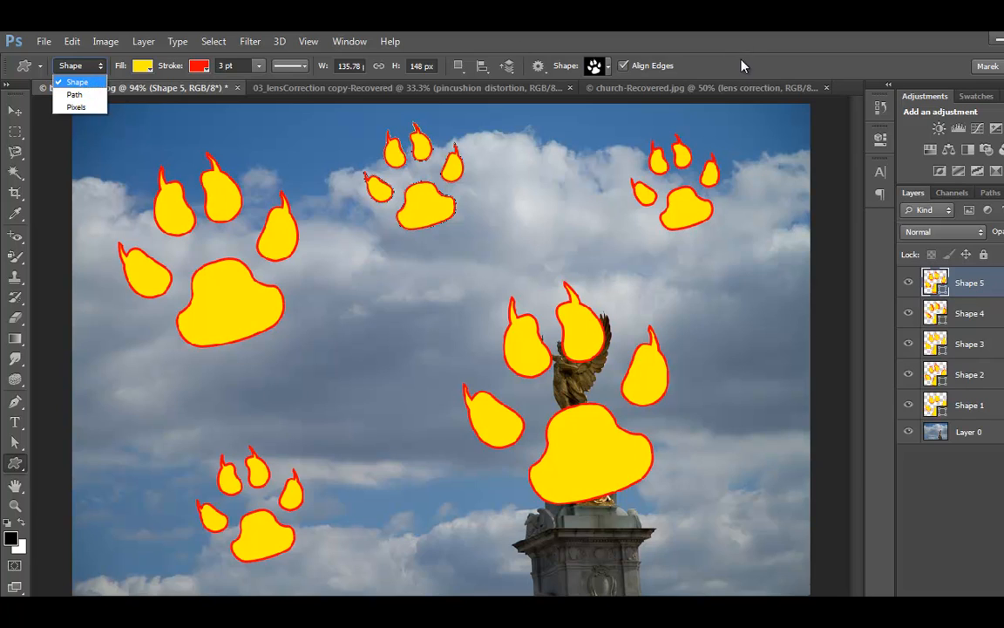
pyautogui.click(76, 81)
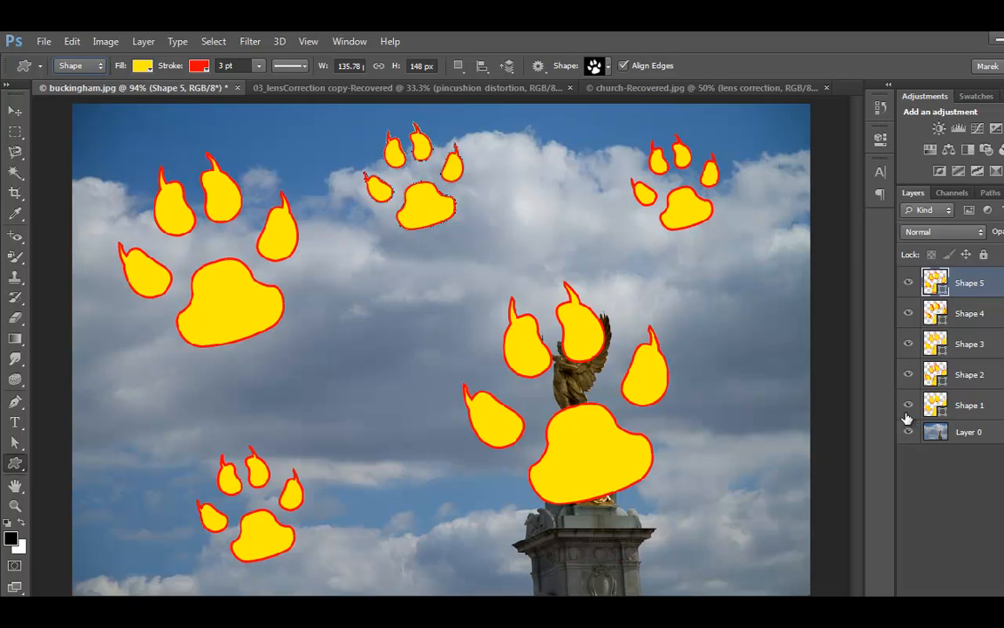
pyautogui.moveTo(959, 433)
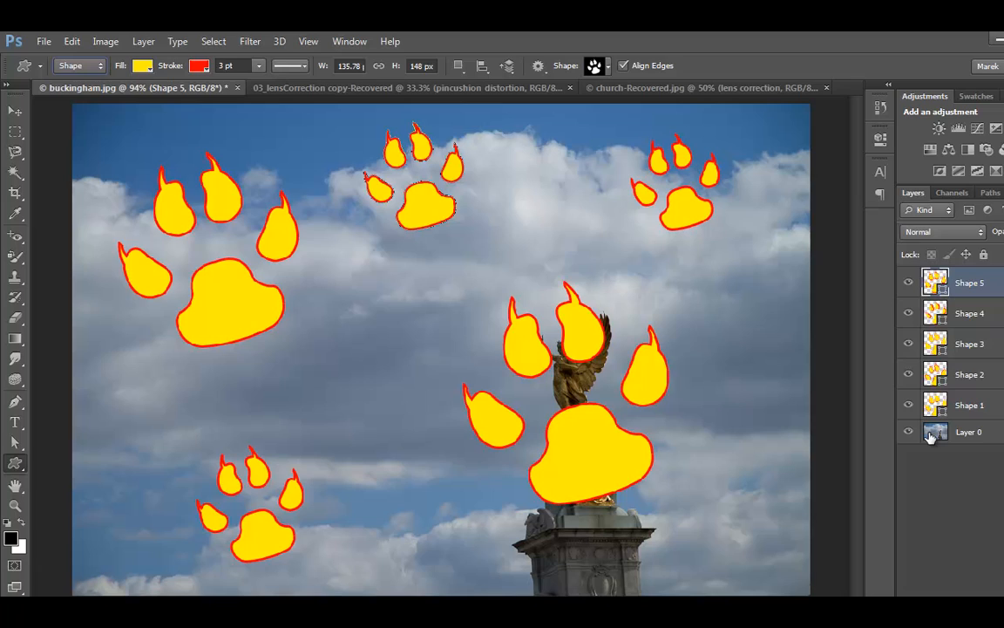
pyautogui.moveTo(935, 438)
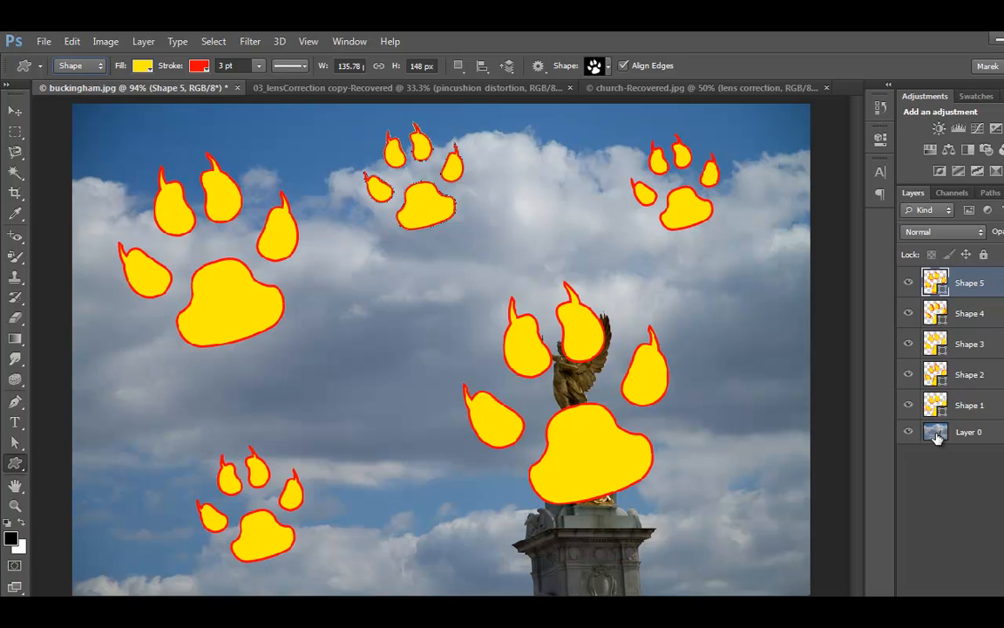
pyautogui.moveTo(931, 443)
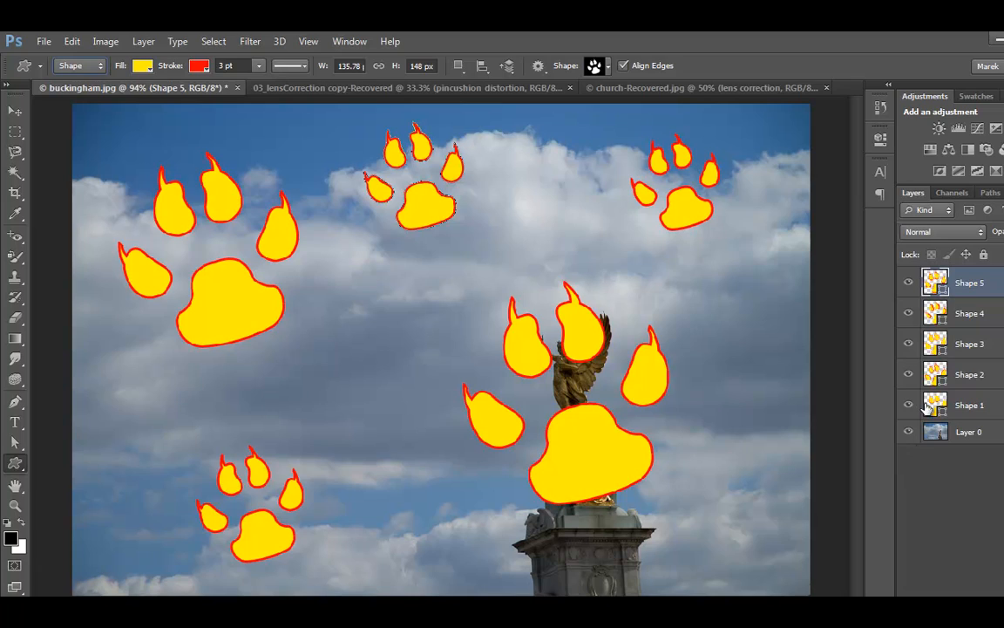
pyautogui.moveTo(936, 405)
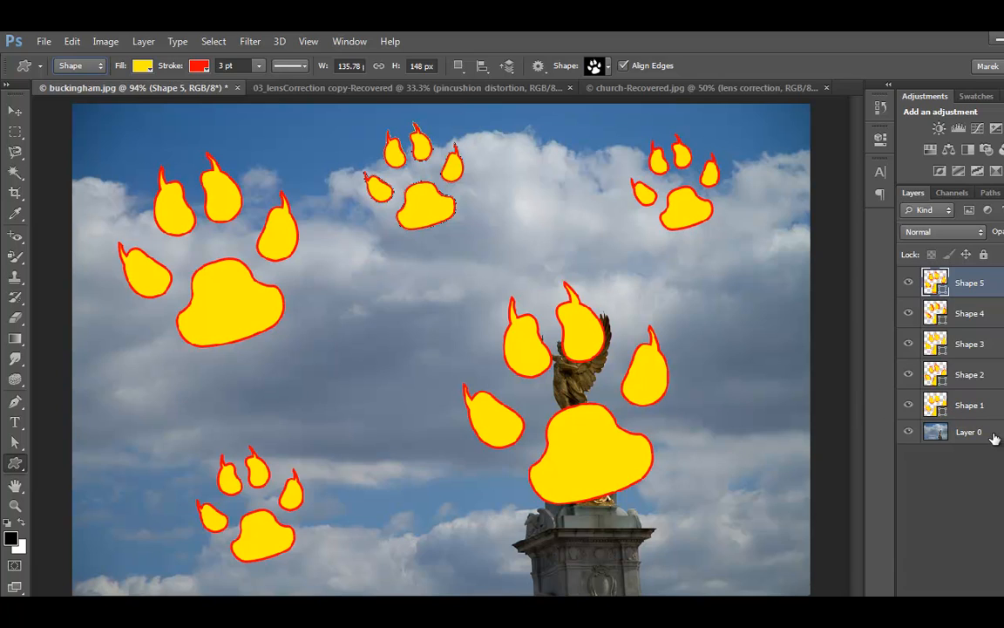
# - Select the Layer 0 photo layer for duplicating
pyautogui.click(969, 431)
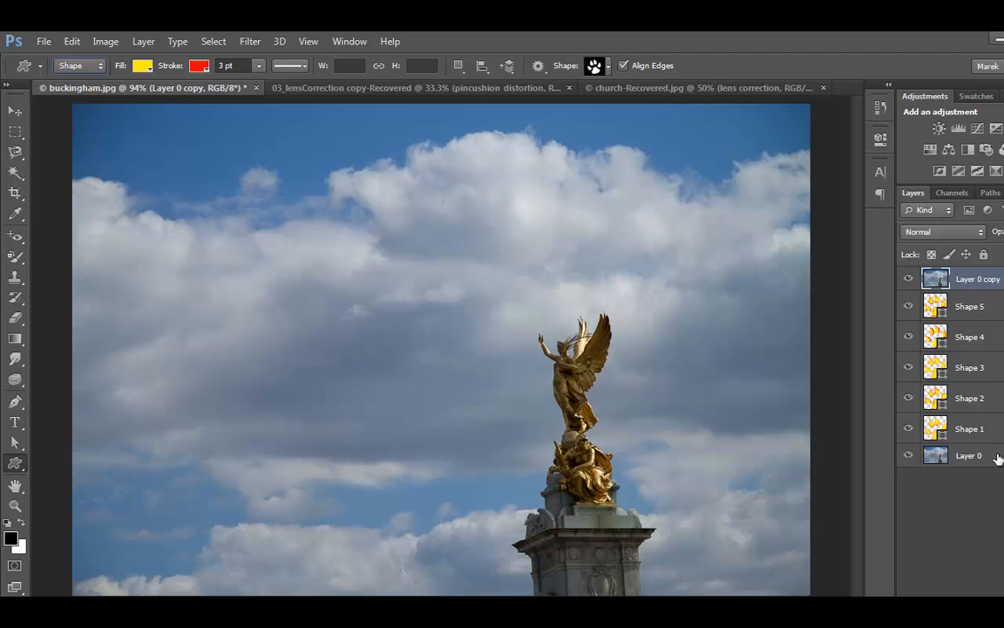
# - Select Shape 1 through Shape 5, group them via Layer > Group Layers, and select Group 1
pyautogui.click(969, 455)
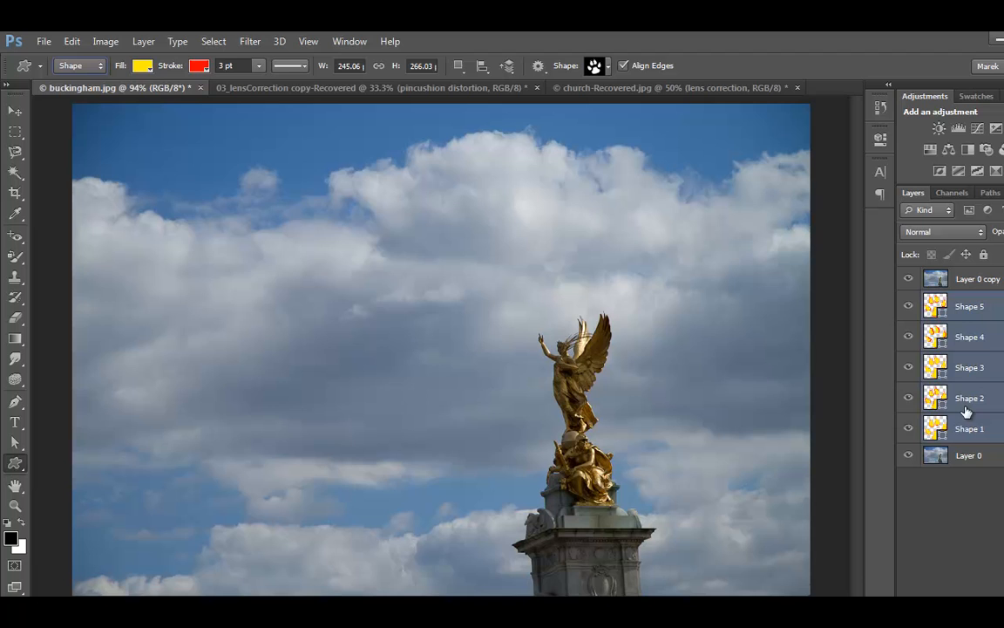
pyautogui.click(143, 41)
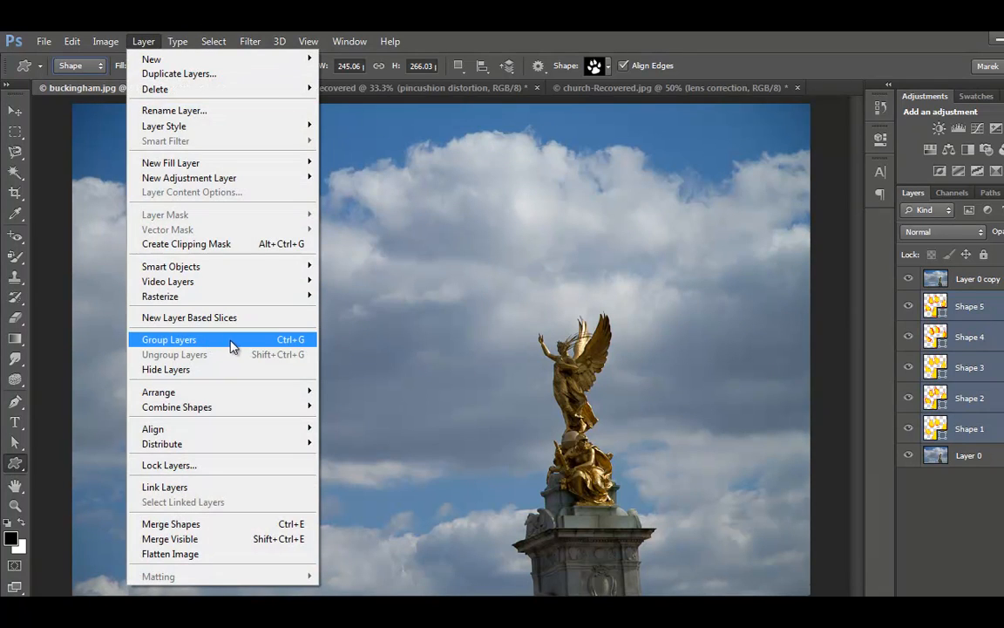
pyautogui.click(169, 339)
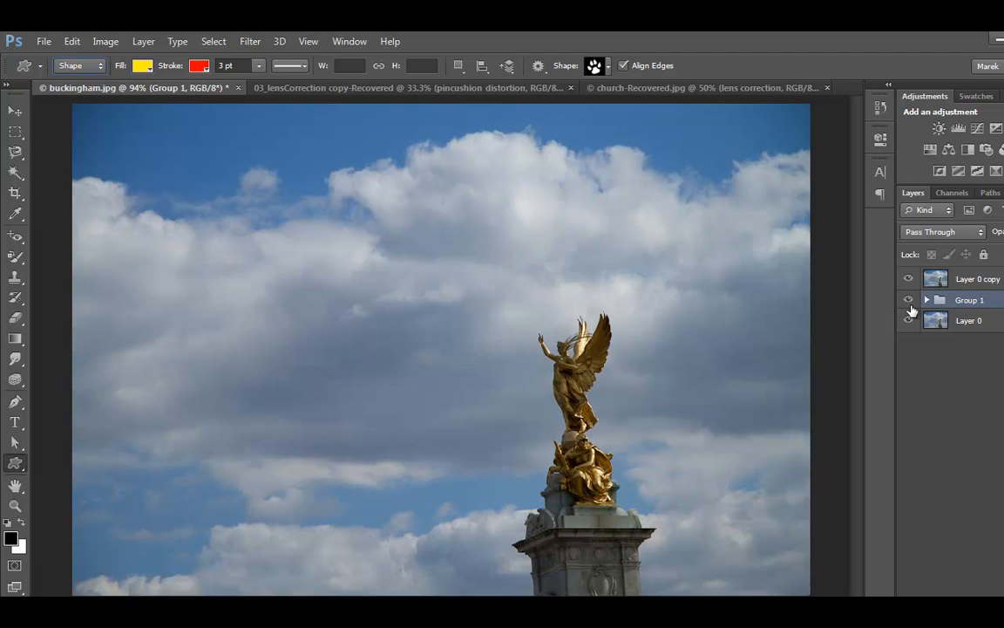
pyautogui.click(927, 299)
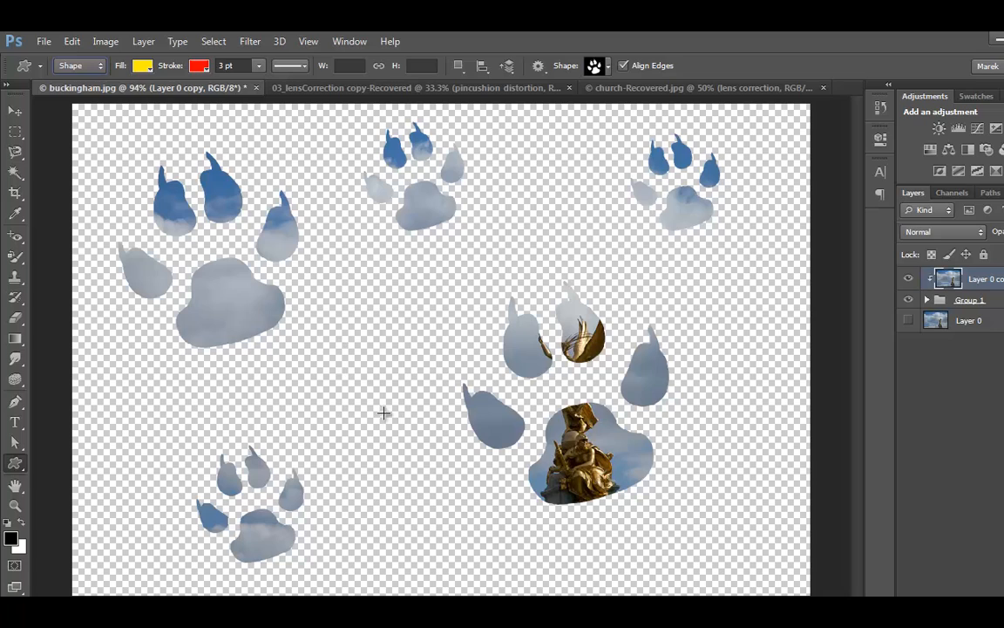
pyautogui.moveTo(437, 391)
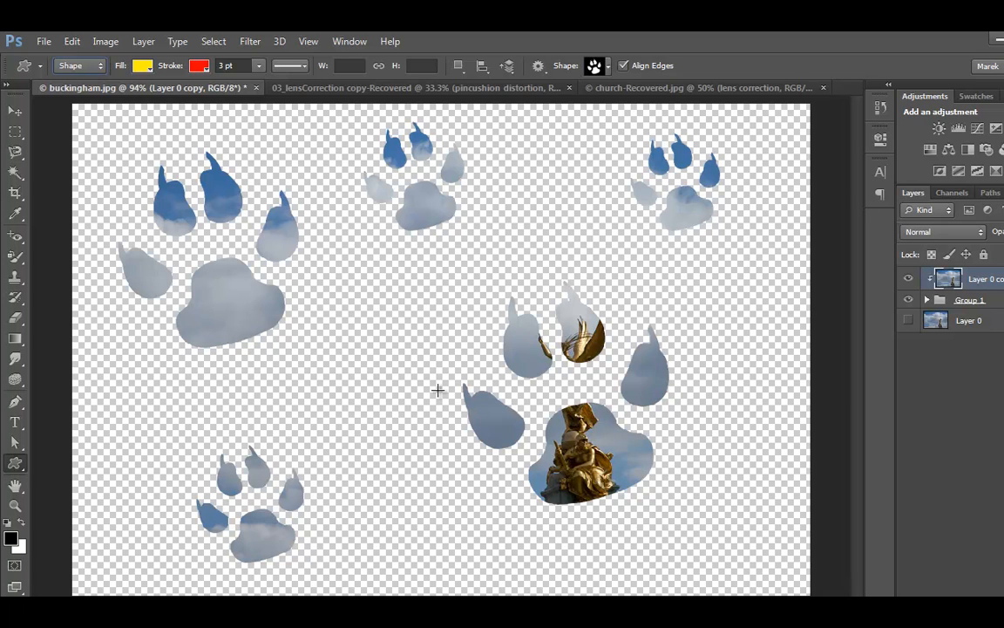
pyautogui.moveTo(717, 397)
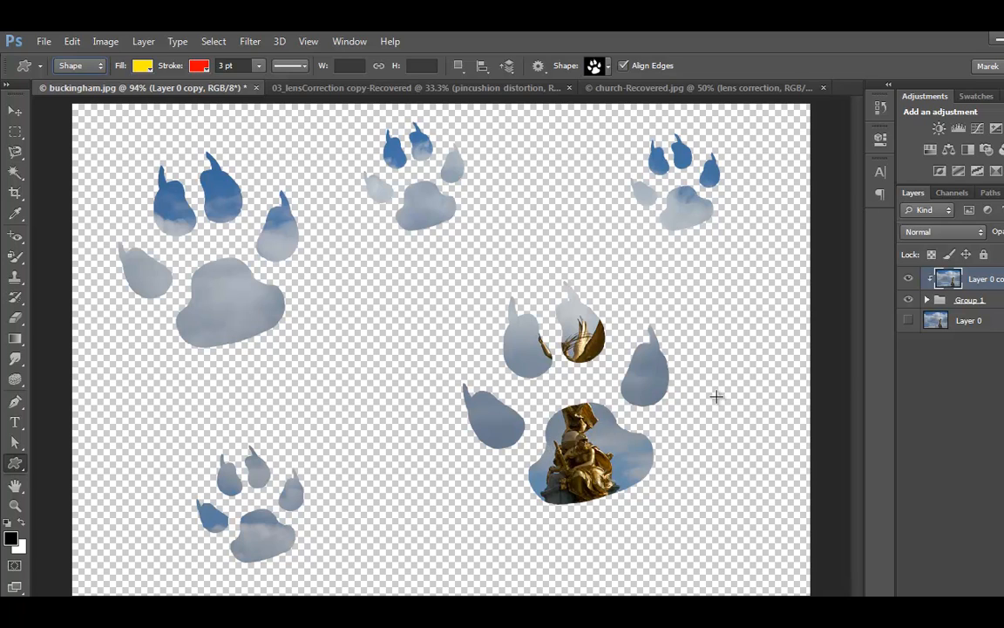
# - Expand Group 1 to check the paw-print shape layers, then collapse it
pyautogui.click(926, 299)
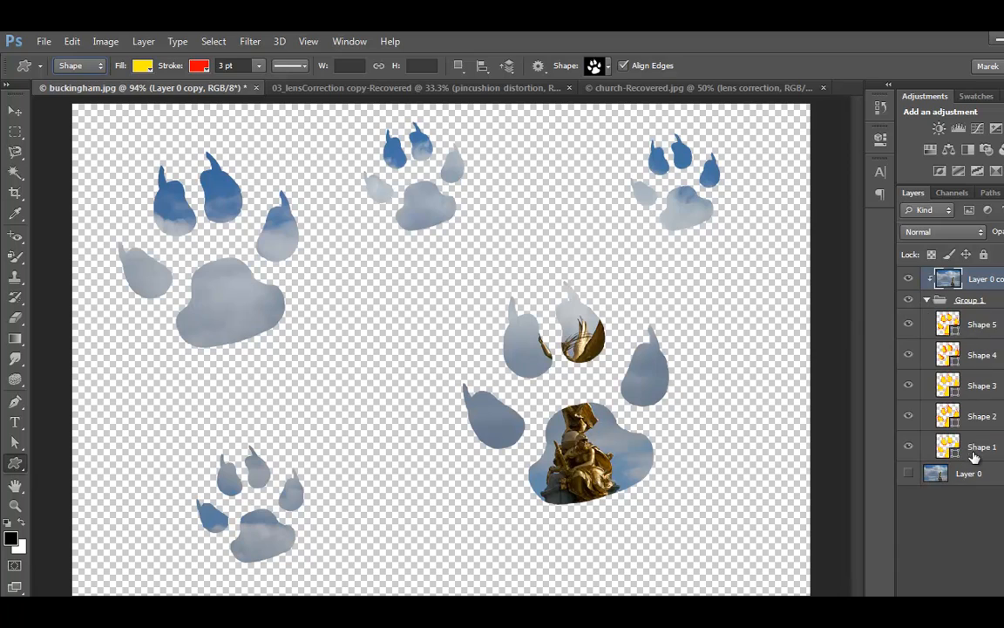
pyautogui.click(927, 299)
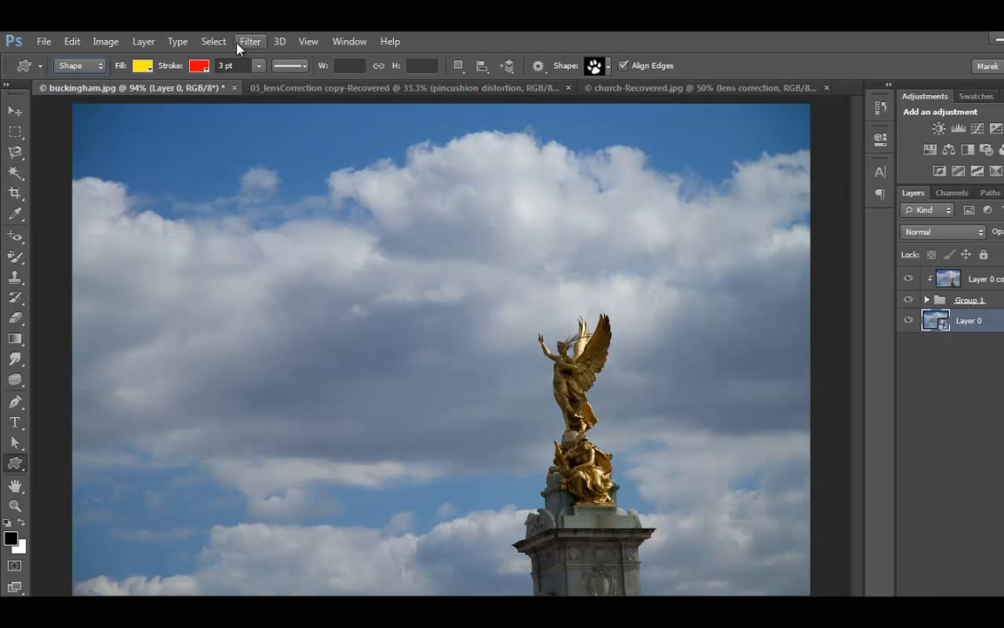
# - Apply a Gaussian Blur with a 3.0-pixel radius to Layer 0
pyautogui.click(250, 41)
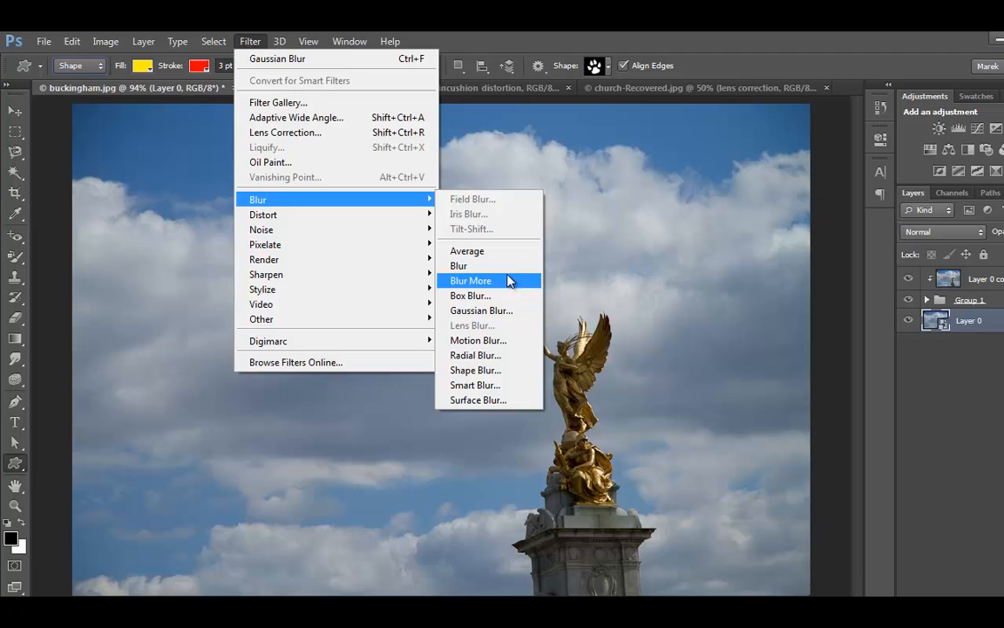
pyautogui.click(480, 310)
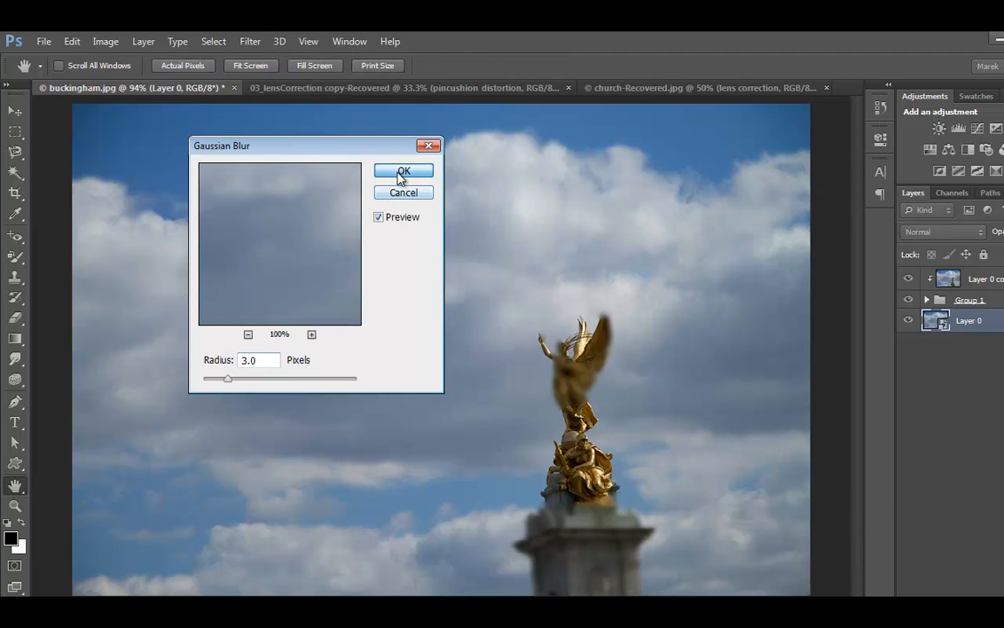
pyautogui.click(403, 170)
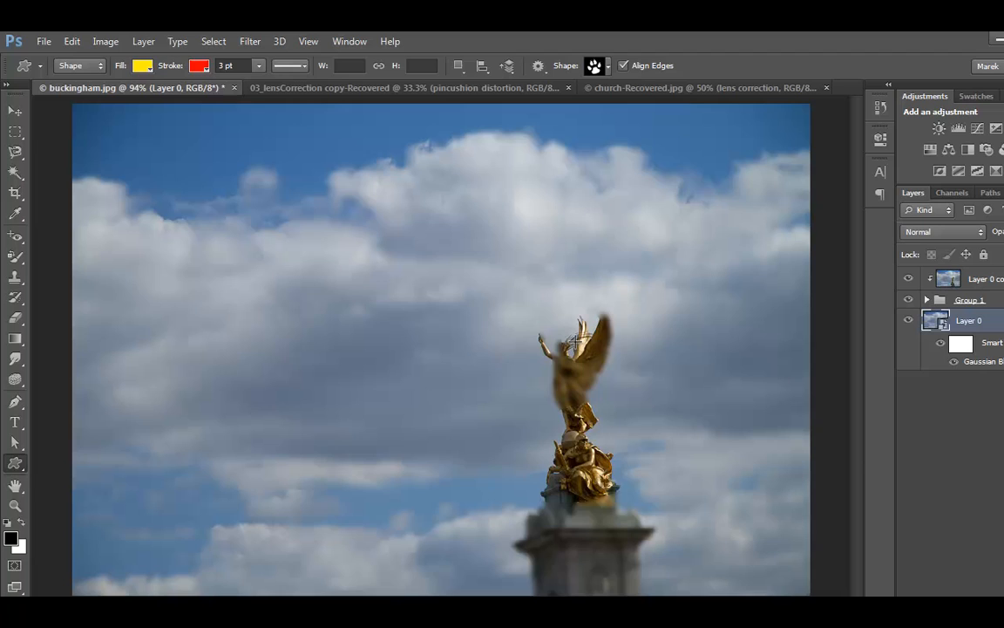
pyautogui.moveTo(739, 344)
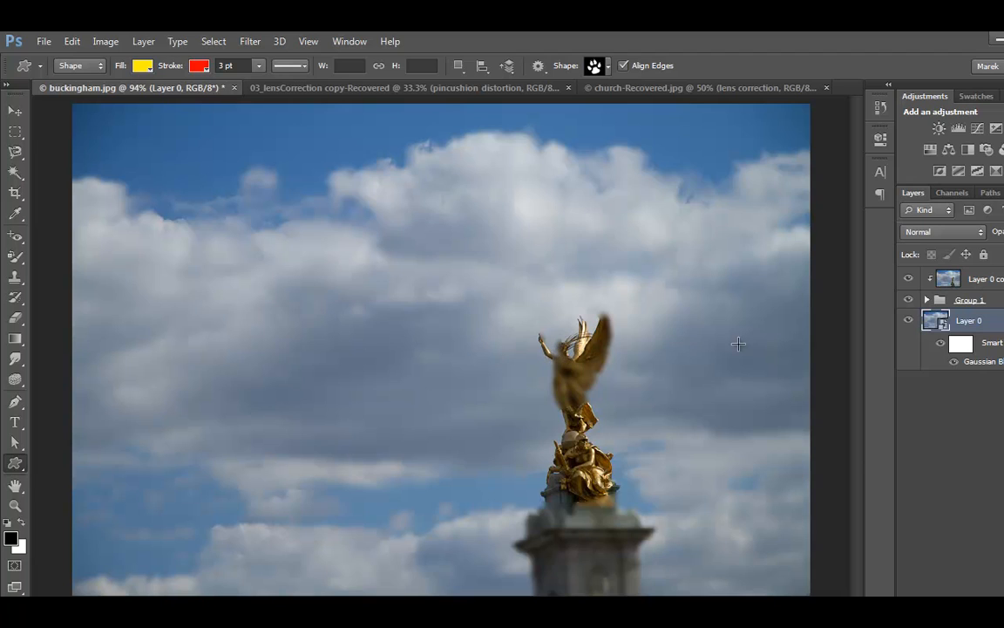
pyautogui.moveTo(994, 303)
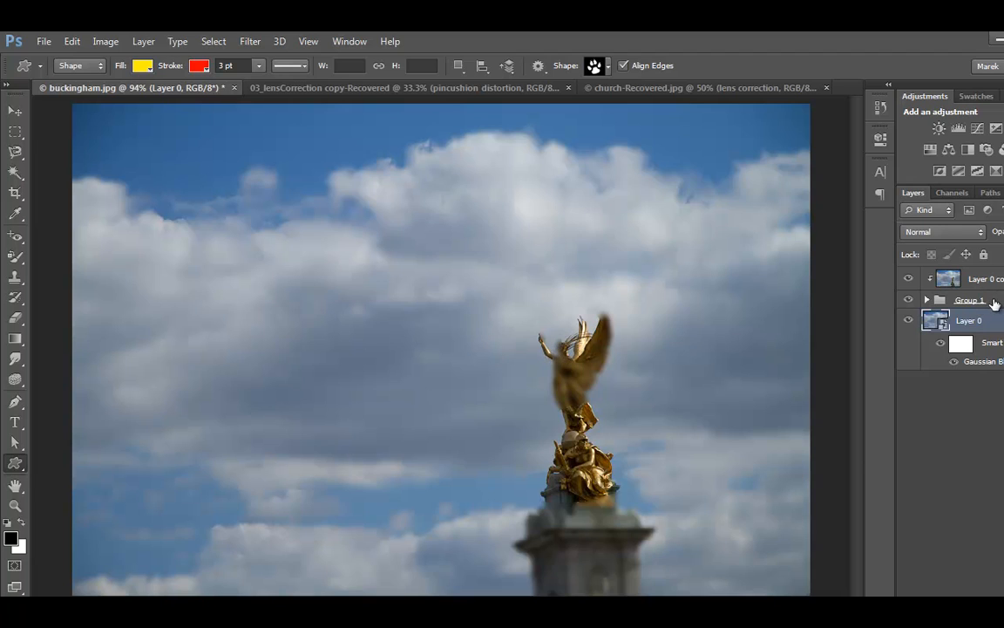
# - Add a Bevel & Emboss style to Group 1 and increase its Soften value
pyautogui.click(970, 299)
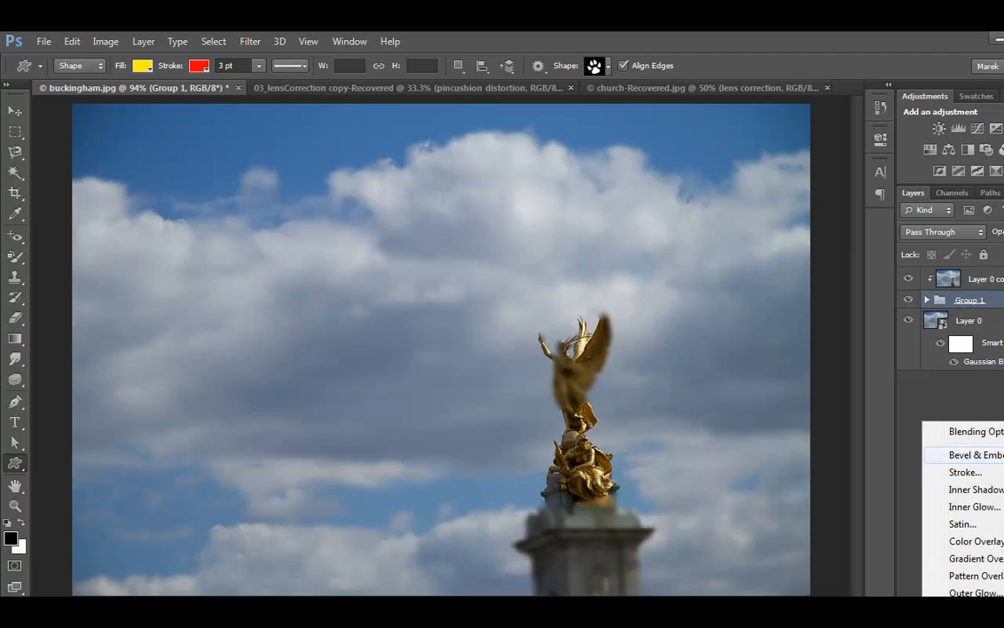
pyautogui.moveTo(997, 465)
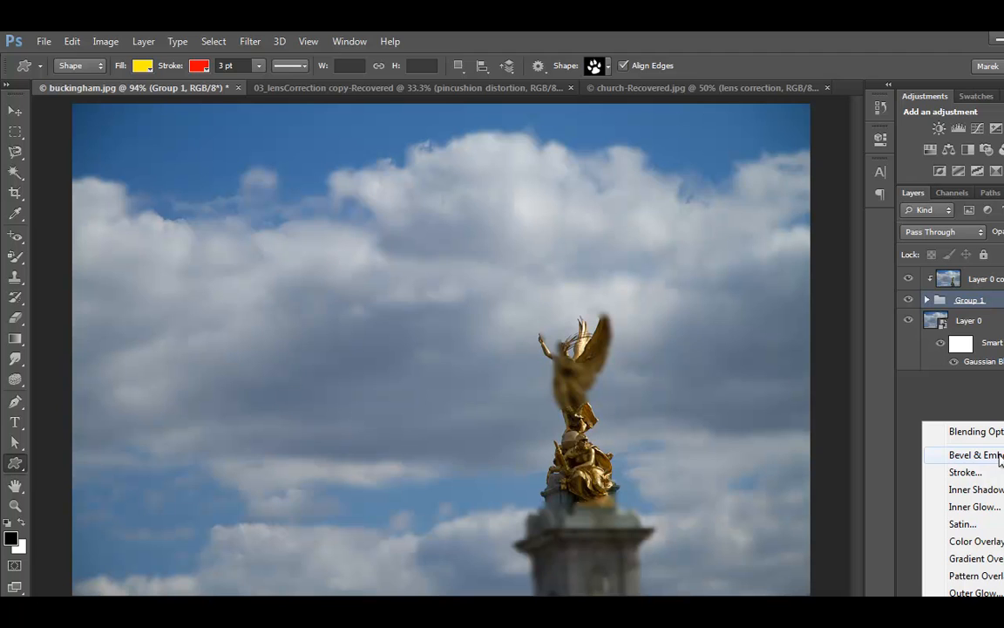
pyautogui.click(974, 454)
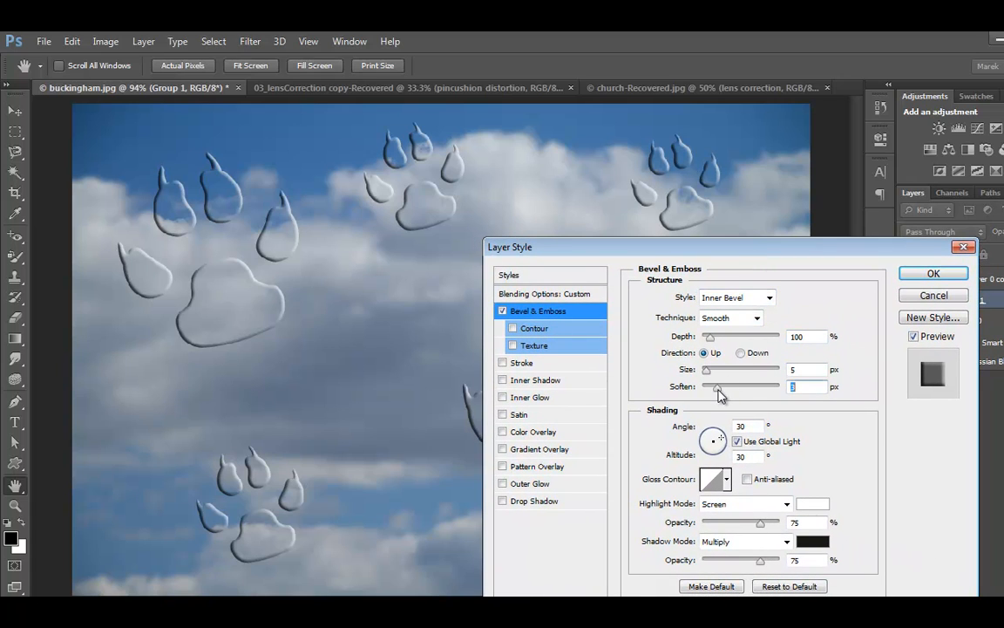
pyautogui.moveTo(719, 386); pyautogui.dragTo(738, 386)
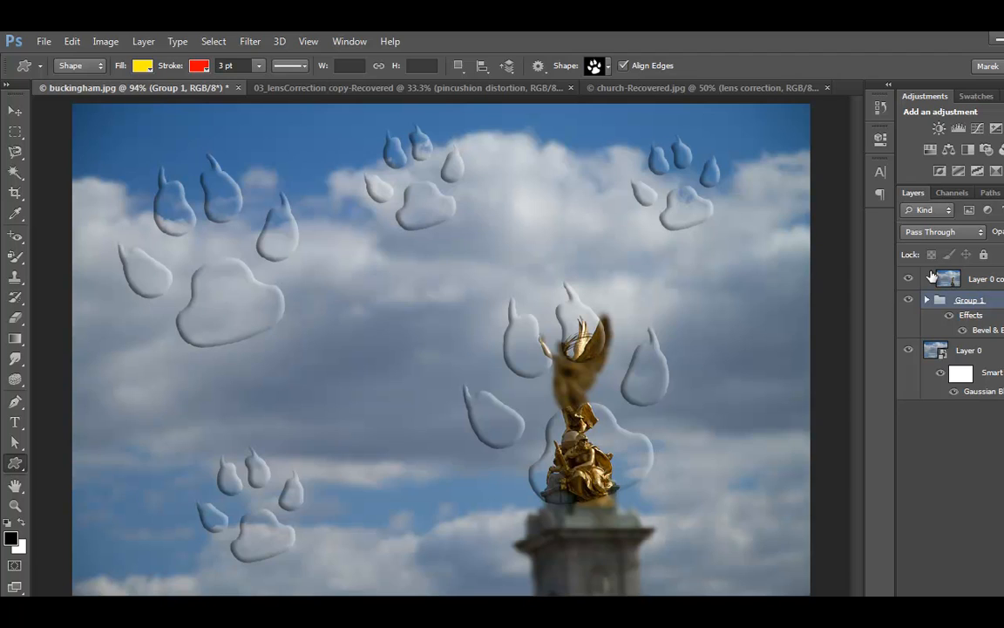
pyautogui.moveTo(485, 284)
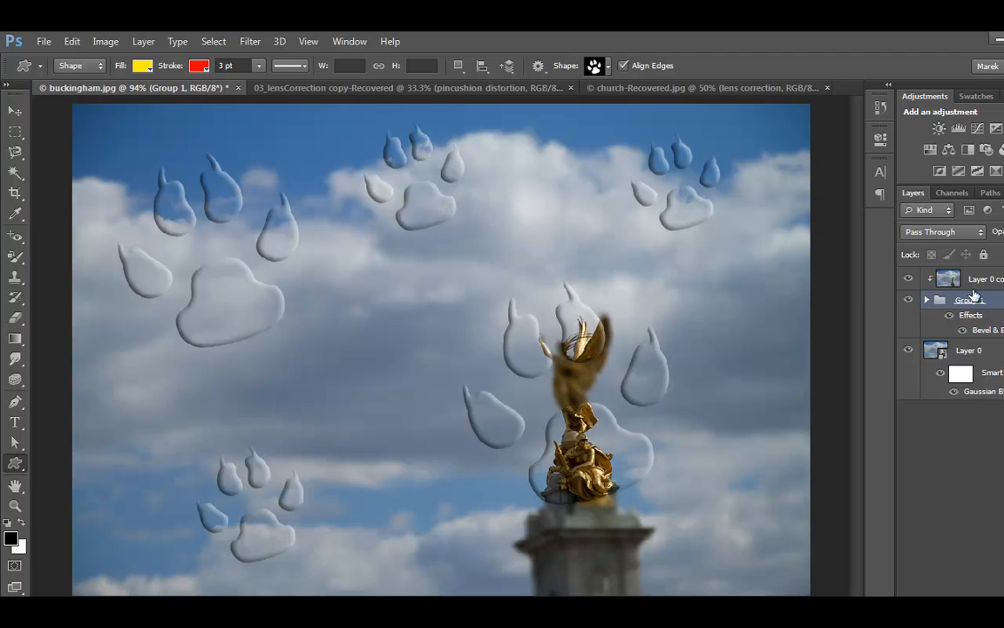
pyautogui.click(968, 299)
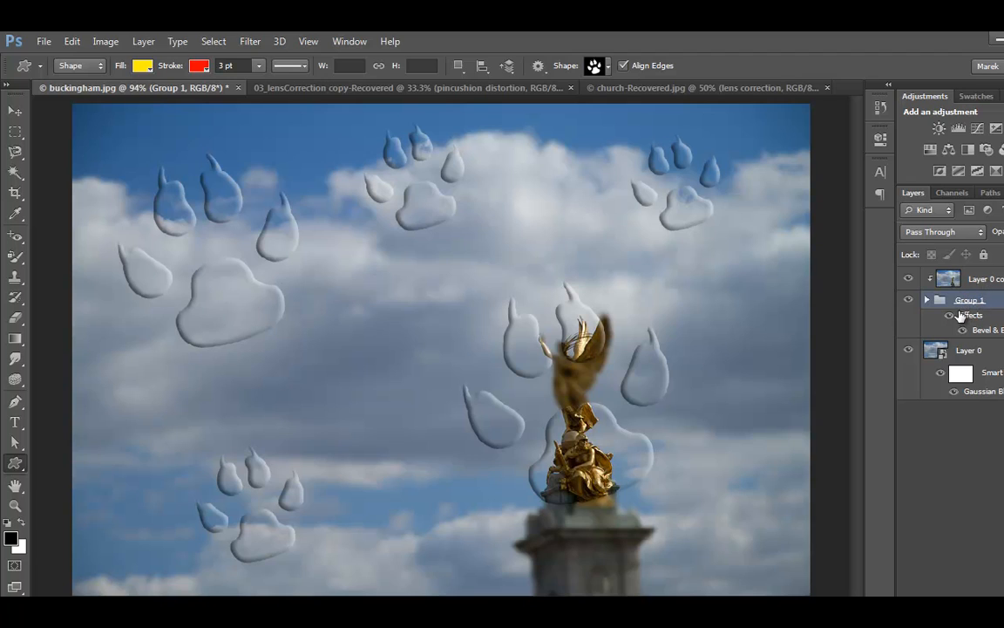
pyautogui.moveTo(963, 331)
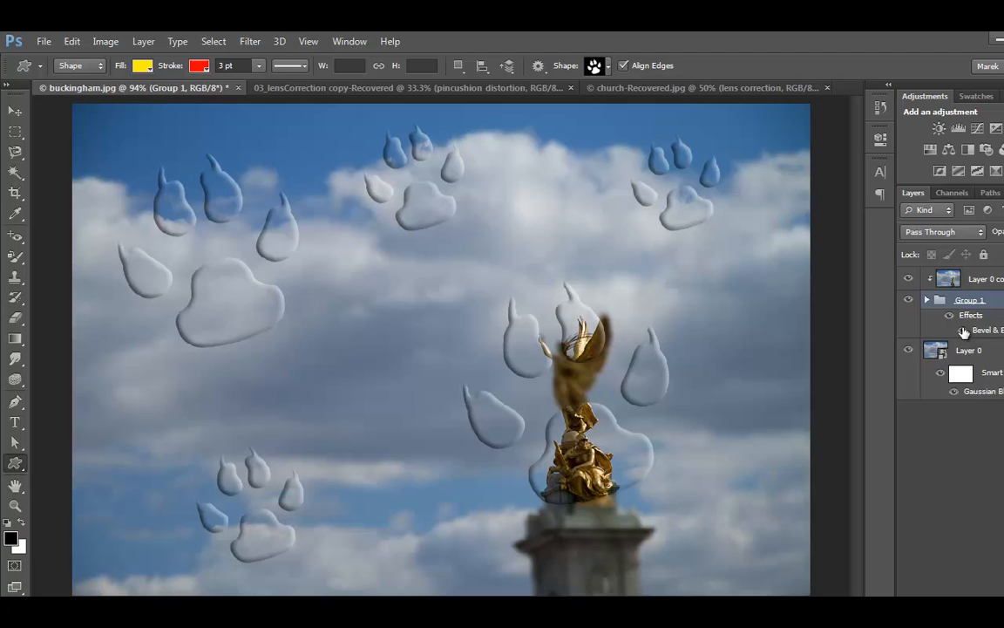
pyautogui.moveTo(468, 451)
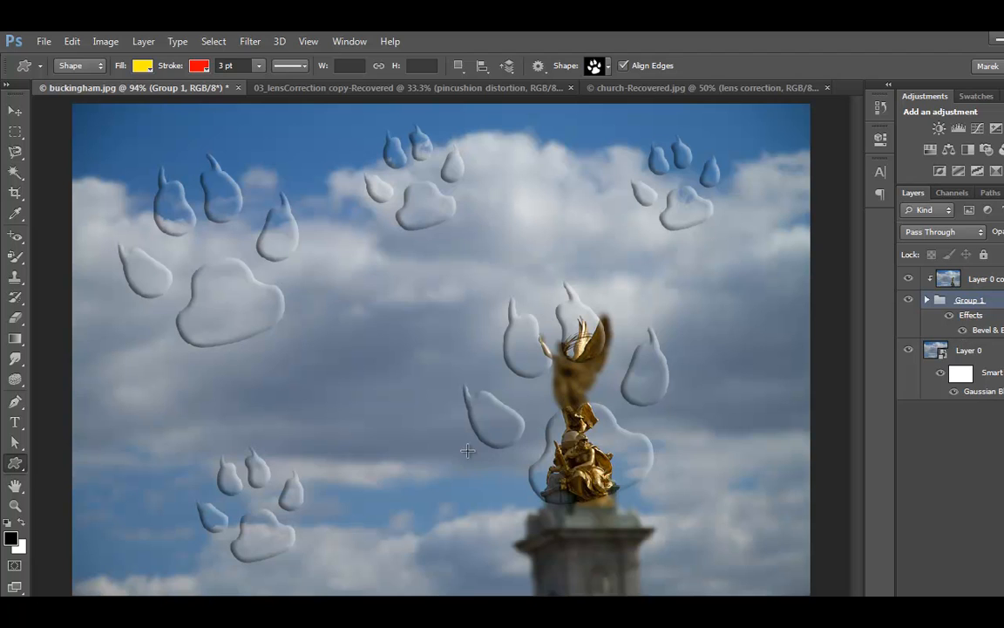